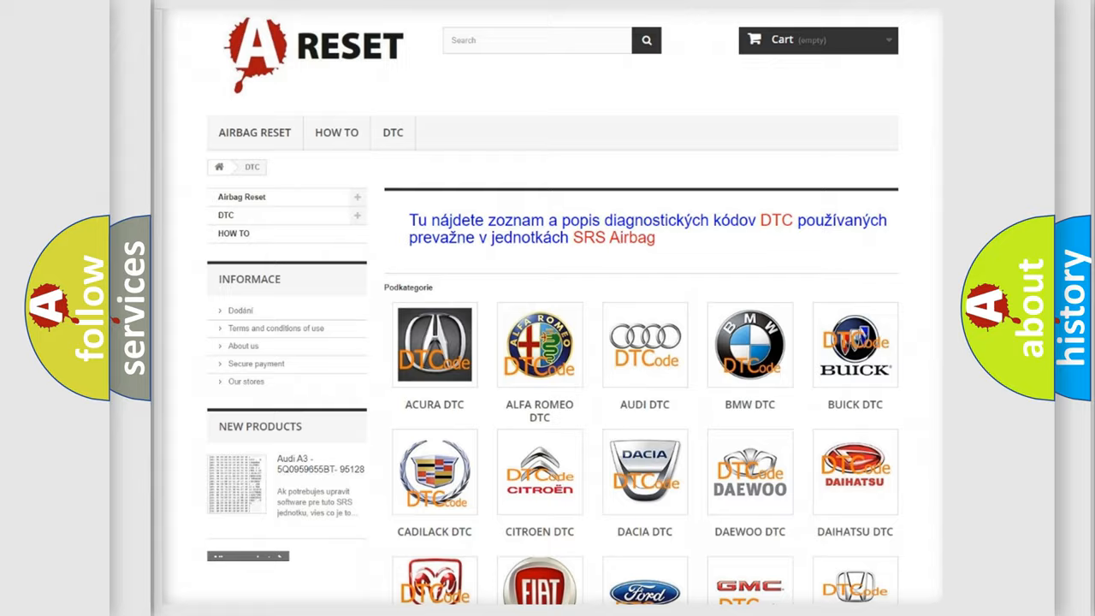
Step: Open the FIAT DTC tile and scroll through the grid of Fiat fault-code subcategories
scroll(down, 3)
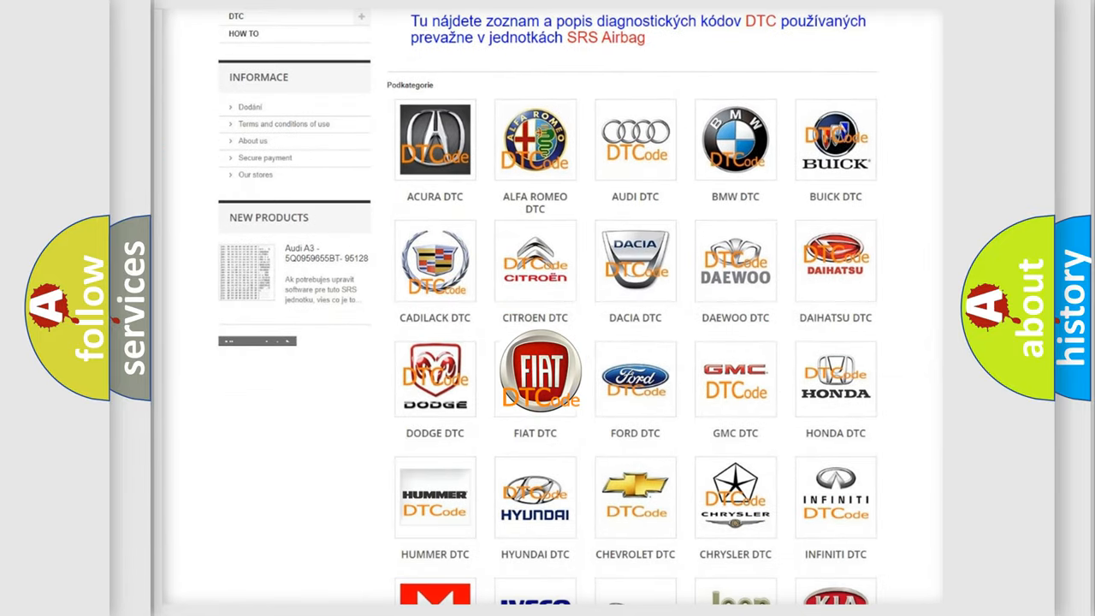
click(535, 378)
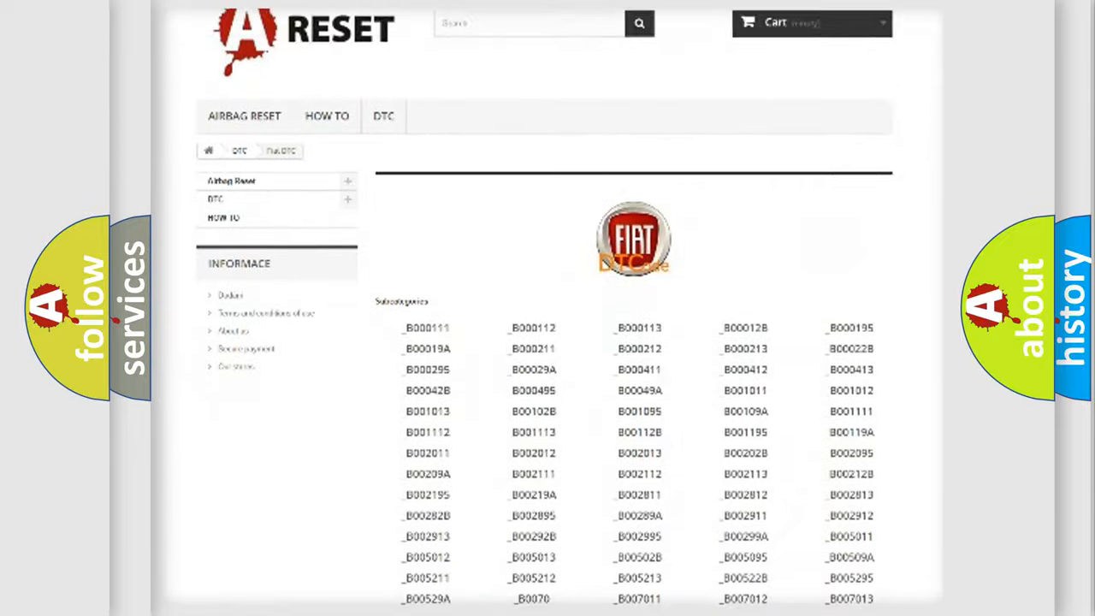
scroll(down, 3)
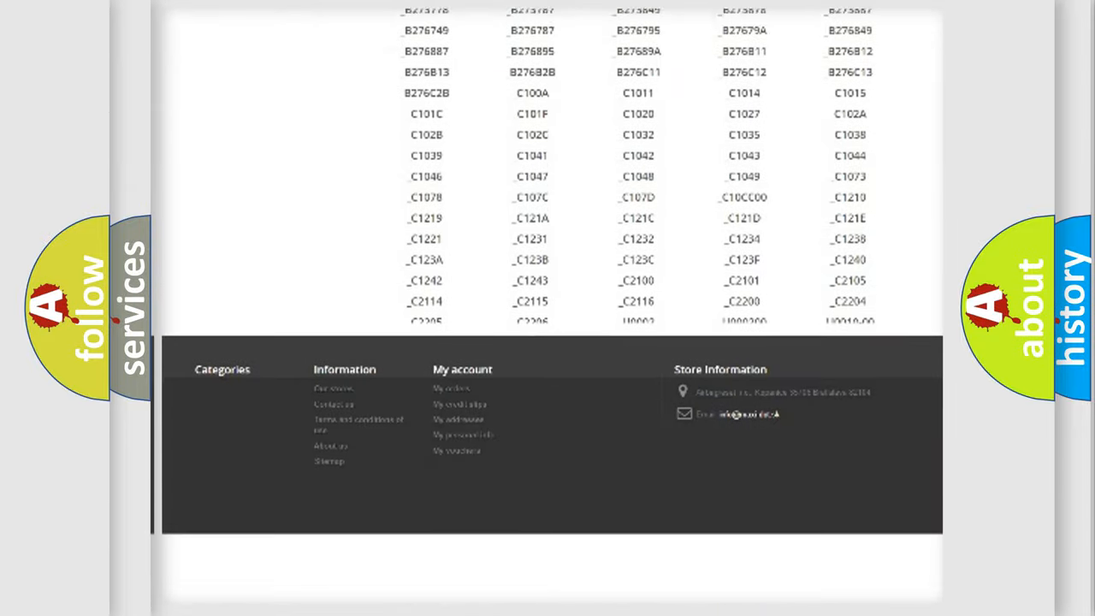
scroll(down, 3)
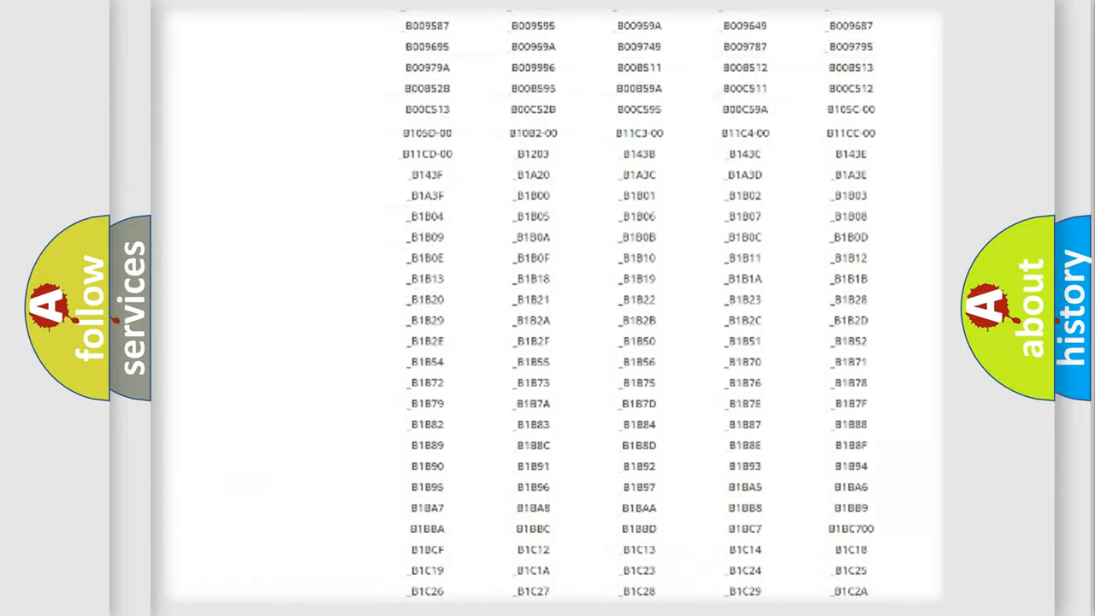